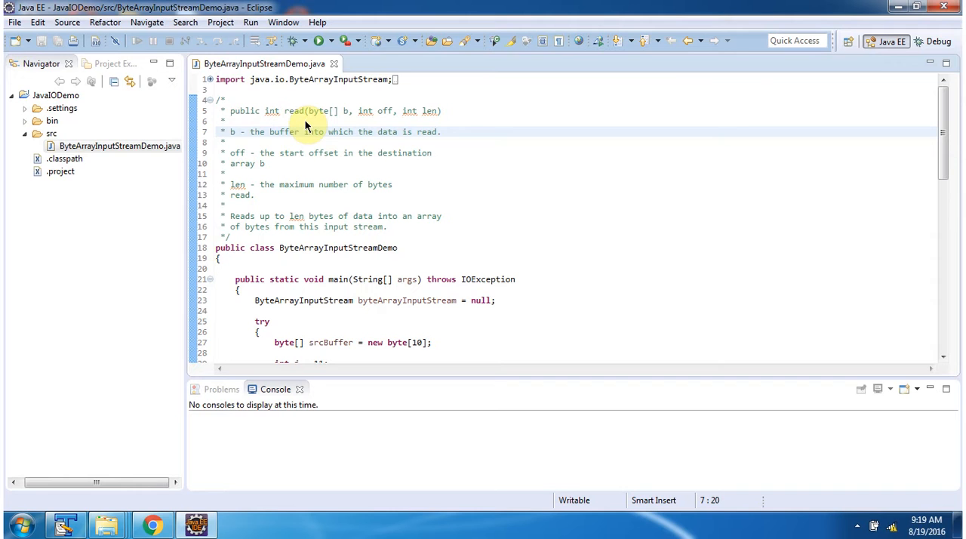
{"action": "mouse_move", "coordinate": [335, 123]}
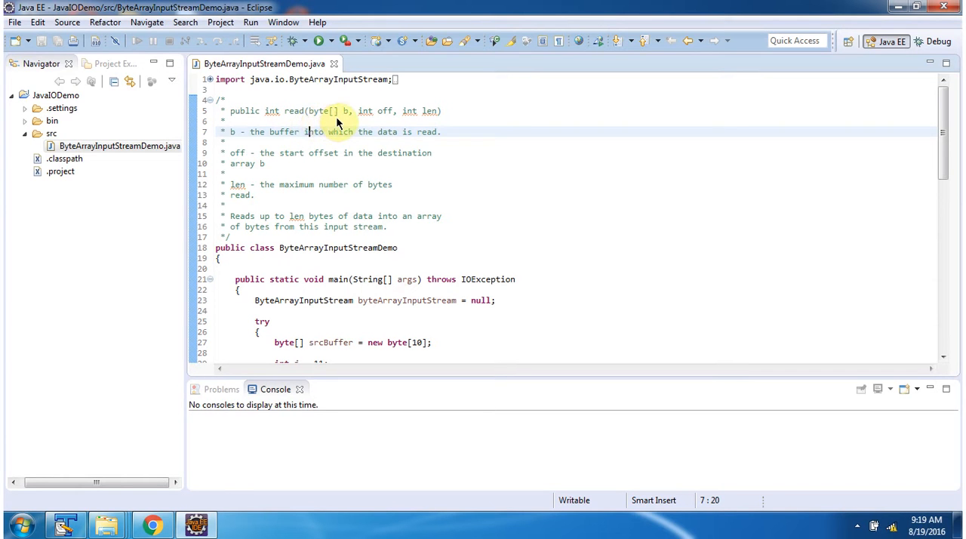
{"action": "mouse_move", "coordinate": [426, 126]}
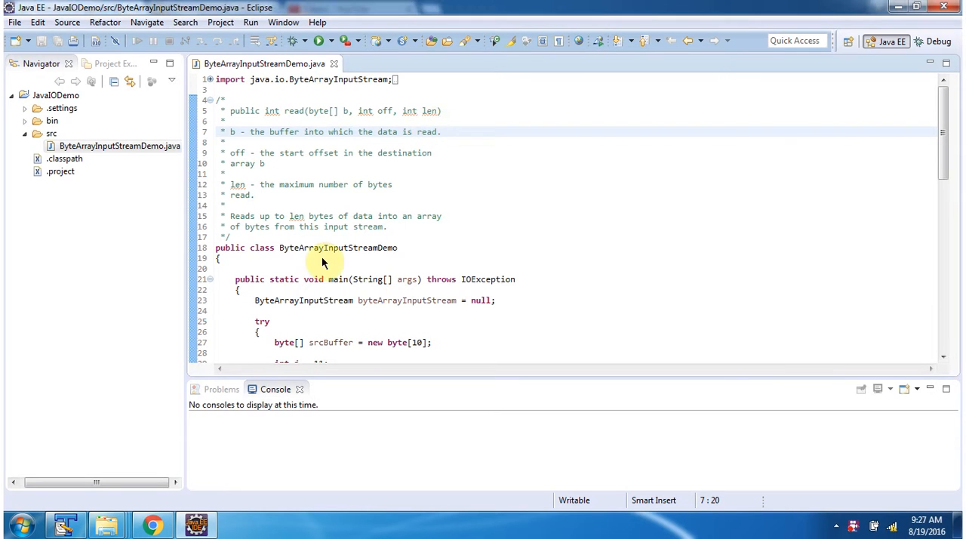
{"action": "mouse_move", "coordinate": [315, 256]}
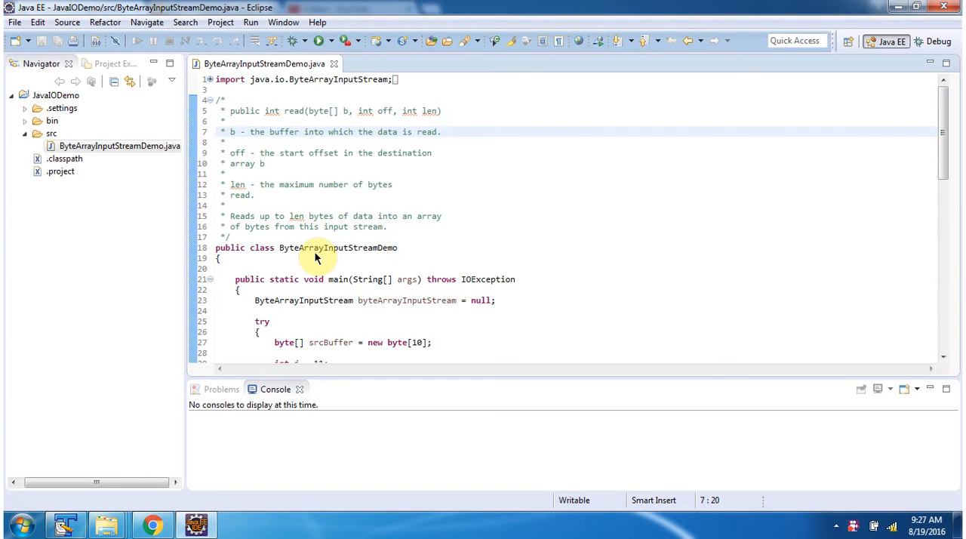
{"action": "mouse_move", "coordinate": [346, 285]}
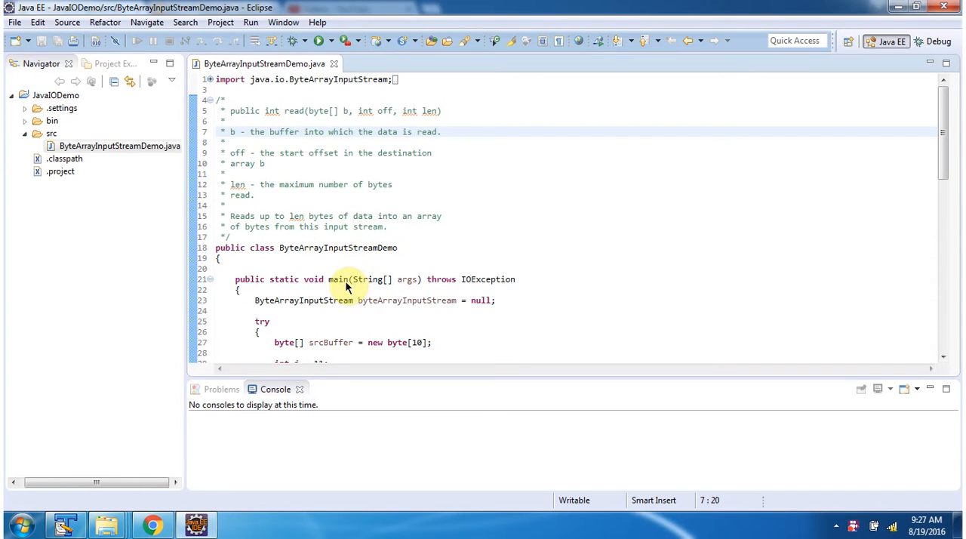
- Run ByteArrayInputStreamDemo as a Java application to print srcBuffer and destBuffer values
{"action": "scroll", "scroll_direction": "down", "scroll_amount": 3}
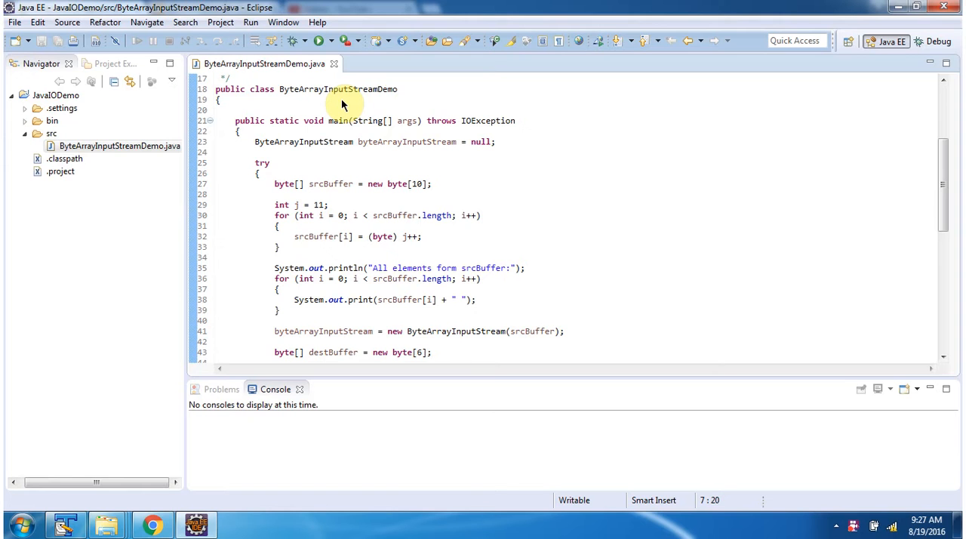
{"action": "left_click", "coordinate": [318, 41]}
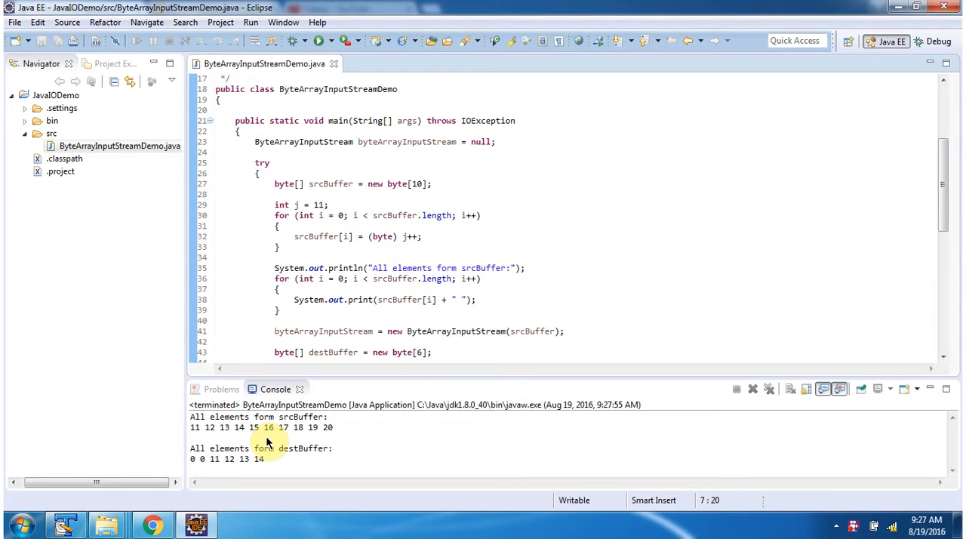
{"action": "mouse_move", "coordinate": [329, 188]}
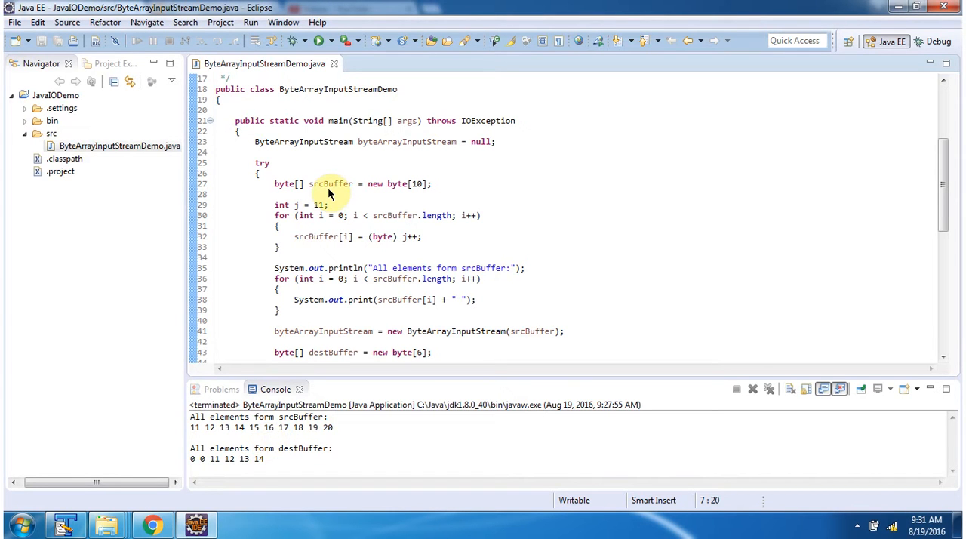
{"action": "mouse_move", "coordinate": [338, 194]}
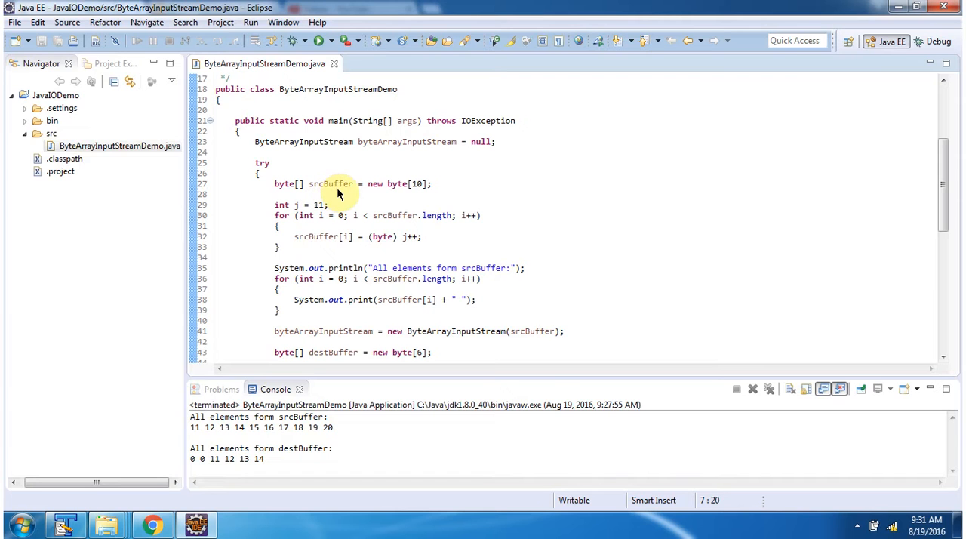
{"action": "mouse_move", "coordinate": [421, 194]}
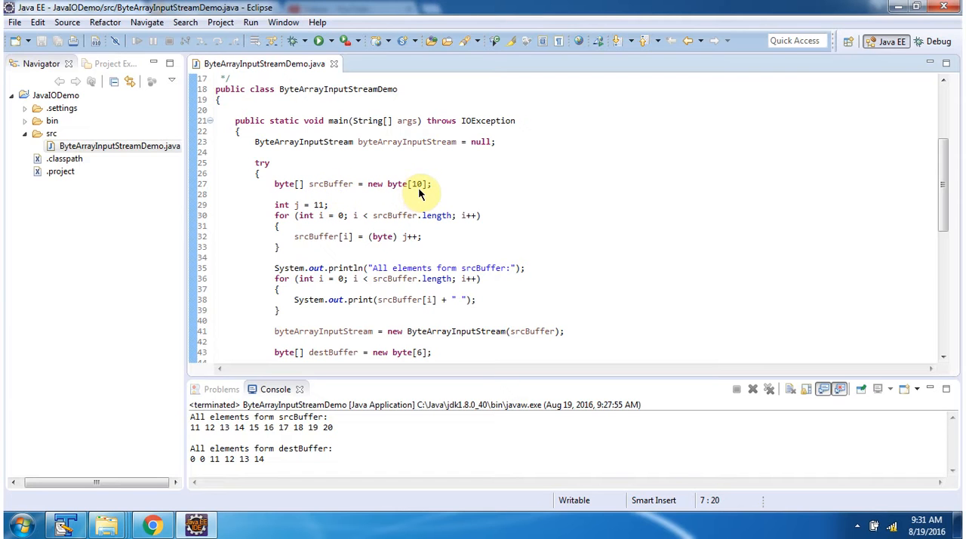
{"action": "mouse_move", "coordinate": [317, 222]}
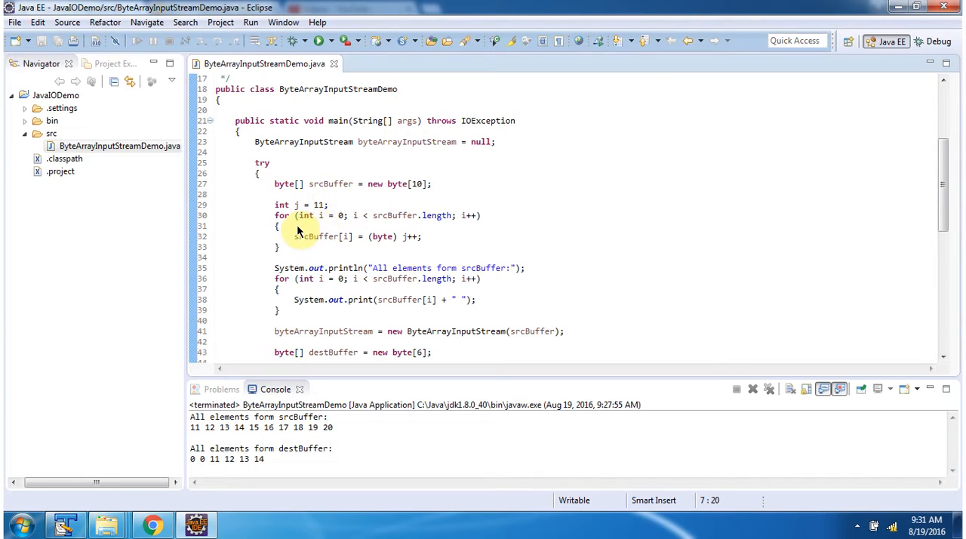
{"action": "mouse_move", "coordinate": [323, 252]}
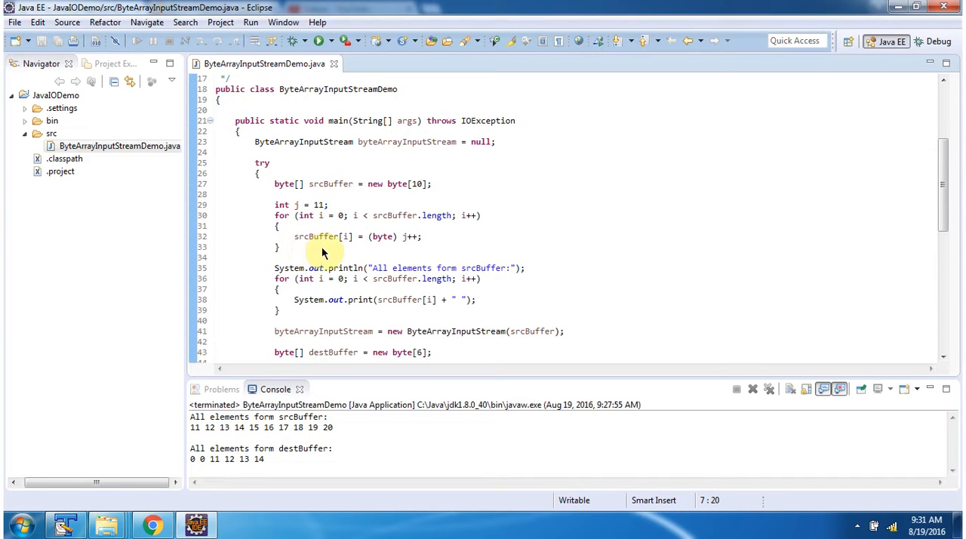
{"action": "mouse_move", "coordinate": [370, 292]}
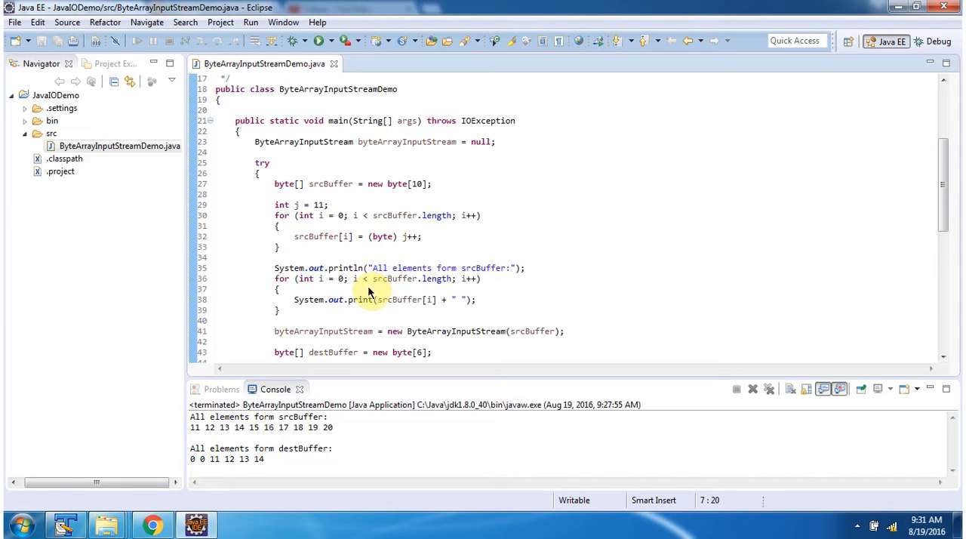
{"action": "mouse_move", "coordinate": [370, 316]}
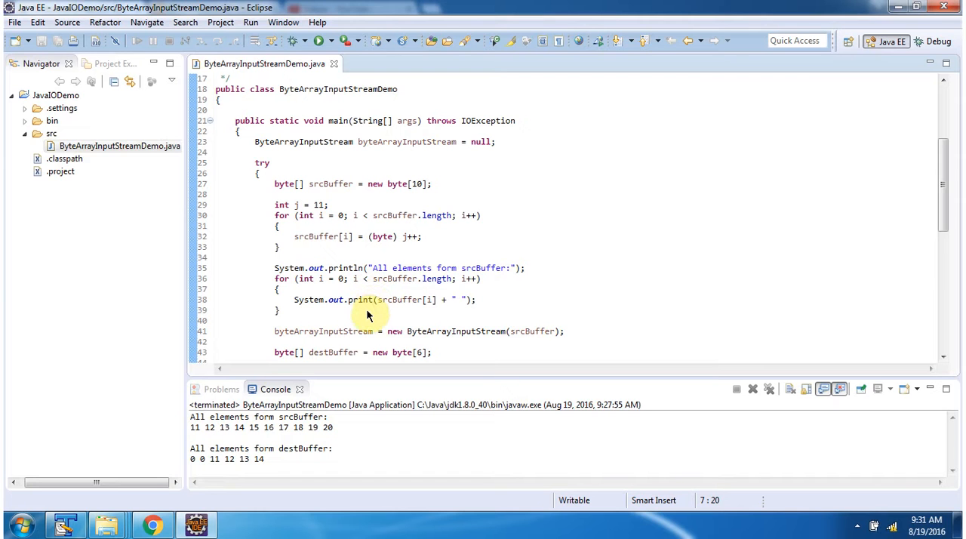
{"action": "mouse_move", "coordinate": [400, 315]}
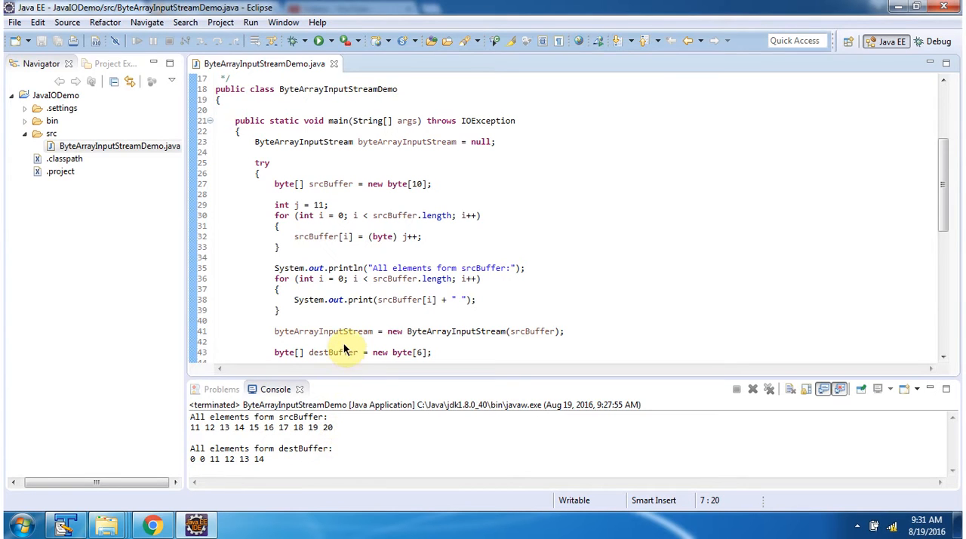
{"action": "mouse_move", "coordinate": [345, 342]}
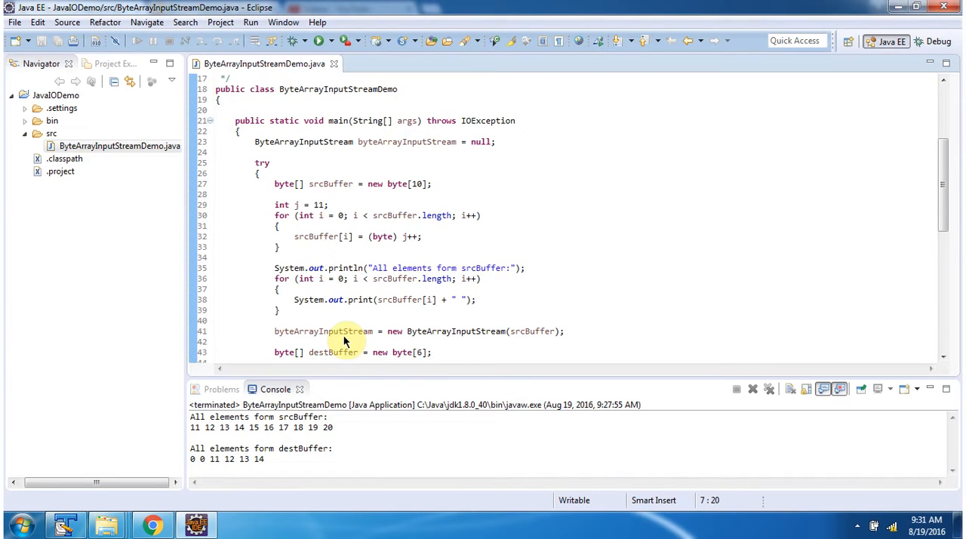
{"action": "mouse_move", "coordinate": [454, 346]}
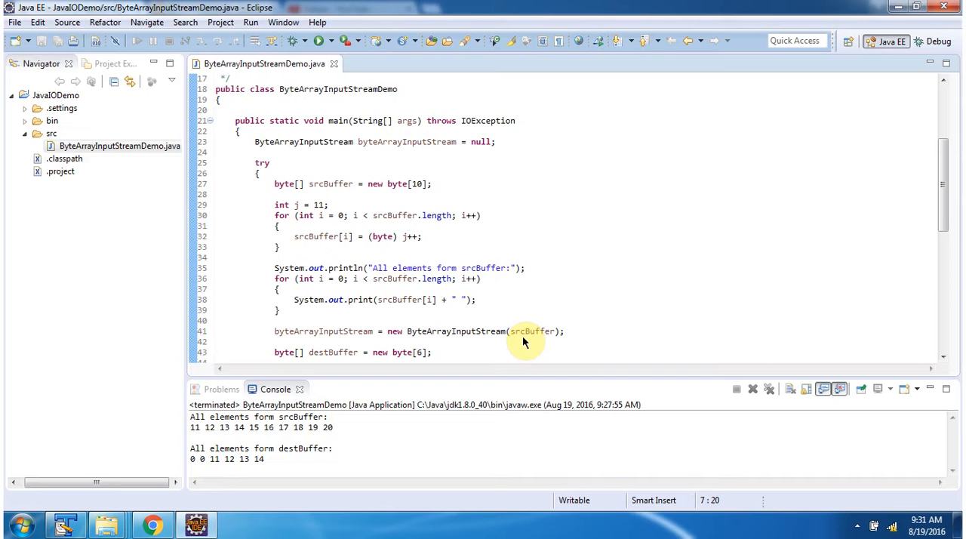
{"action": "scroll", "scroll_direction": "down", "scroll_amount": 3}
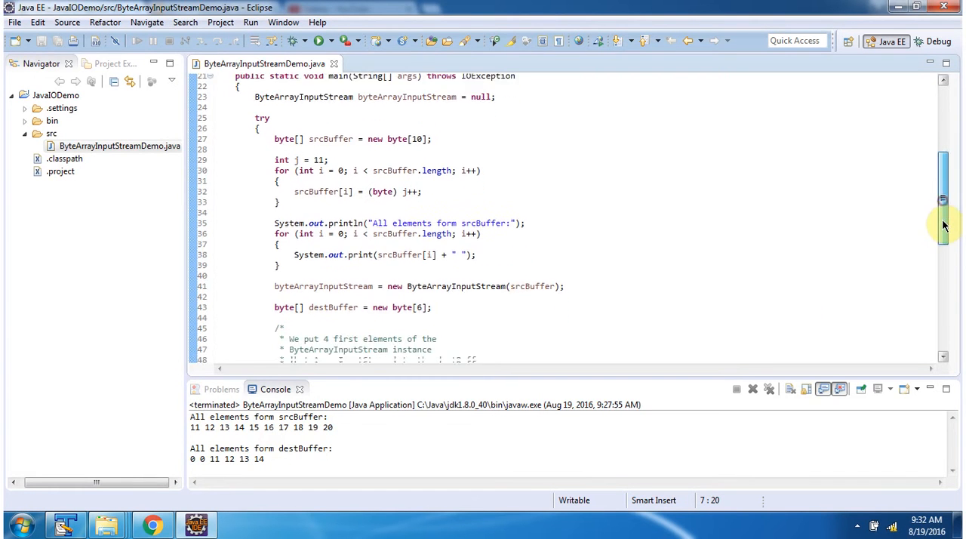
{"action": "scroll", "scroll_direction": "down", "scroll_amount": 3}
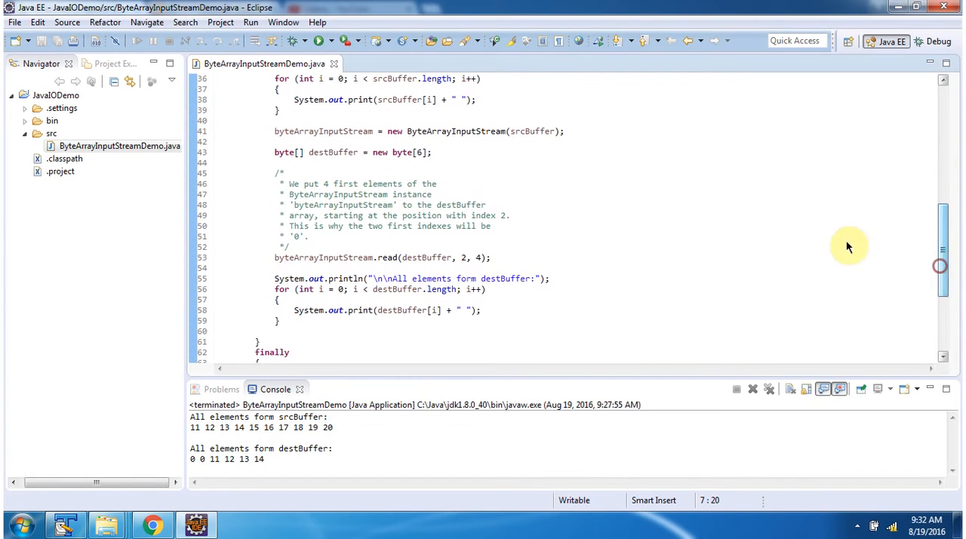
{"action": "mouse_move", "coordinate": [338, 163]}
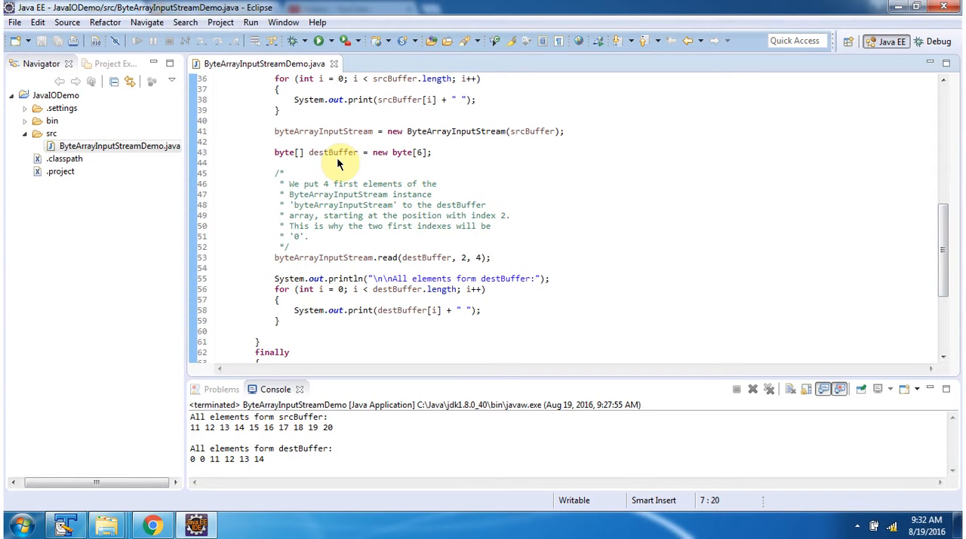
{"action": "mouse_move", "coordinate": [403, 151]}
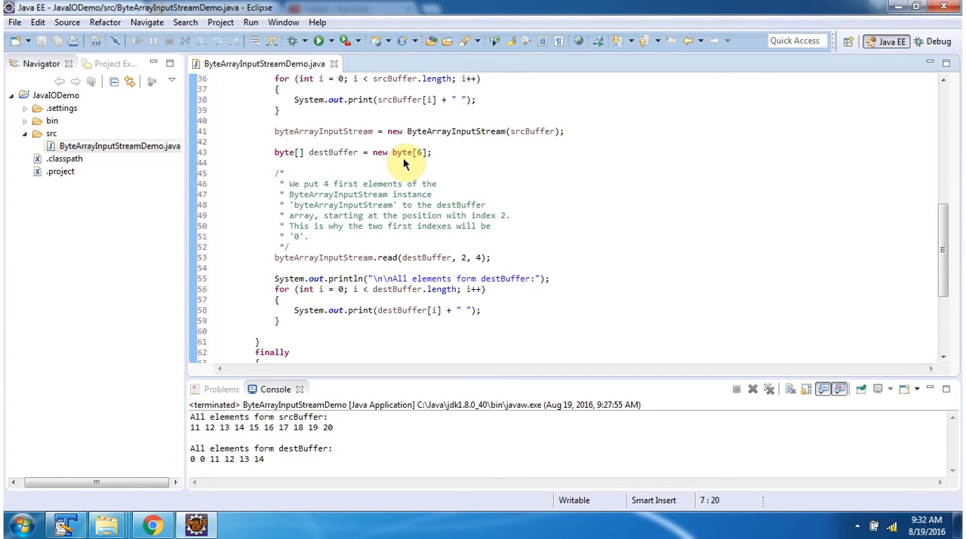
{"action": "mouse_move", "coordinate": [419, 164]}
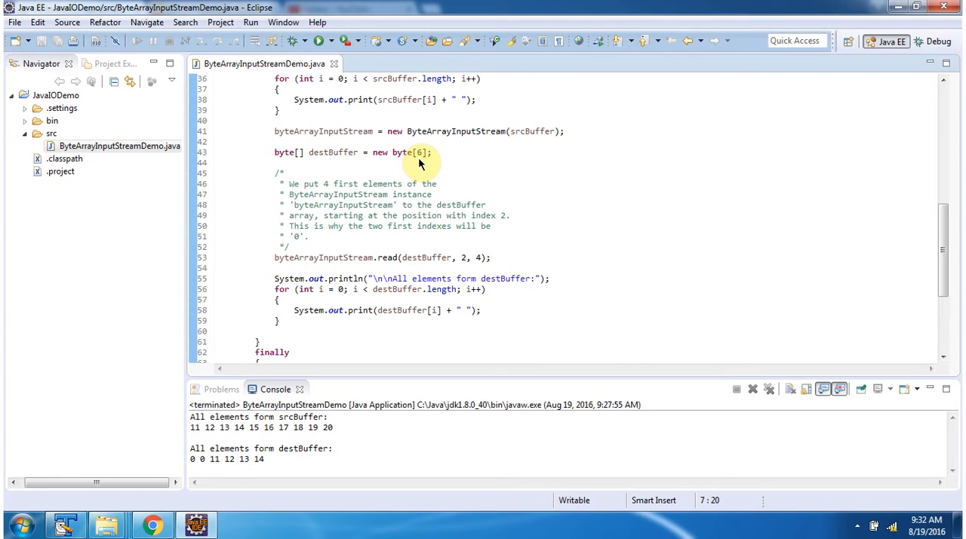
{"action": "mouse_move", "coordinate": [391, 264]}
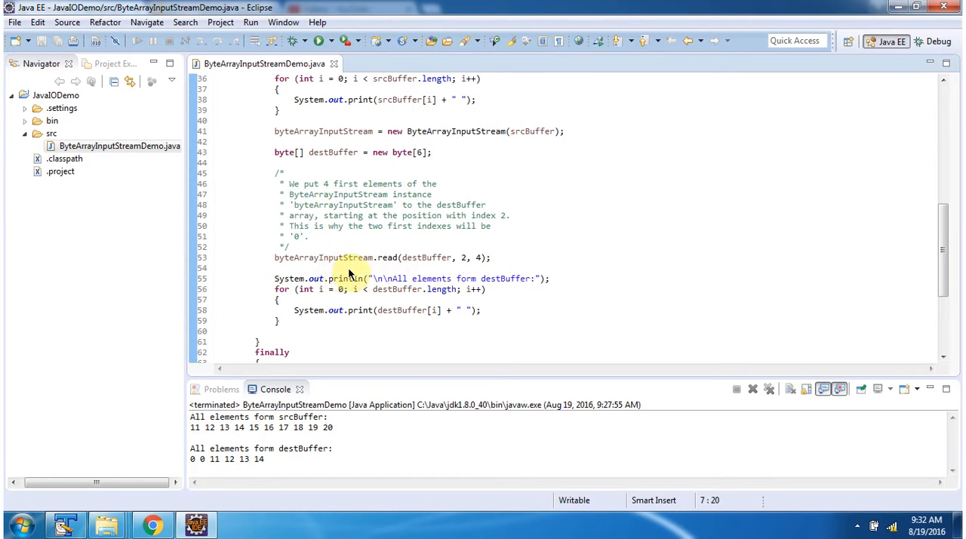
{"action": "mouse_move", "coordinate": [430, 267]}
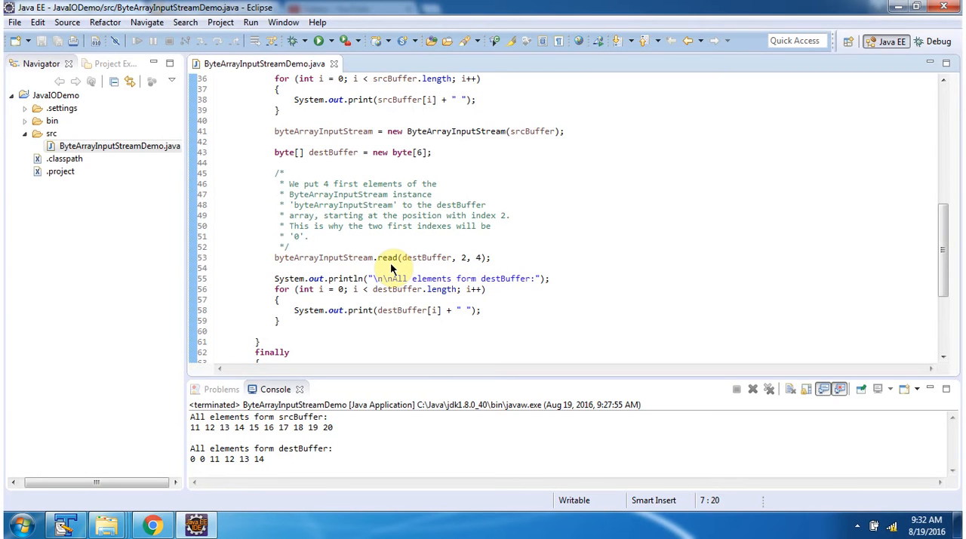
{"action": "mouse_move", "coordinate": [186, 427]}
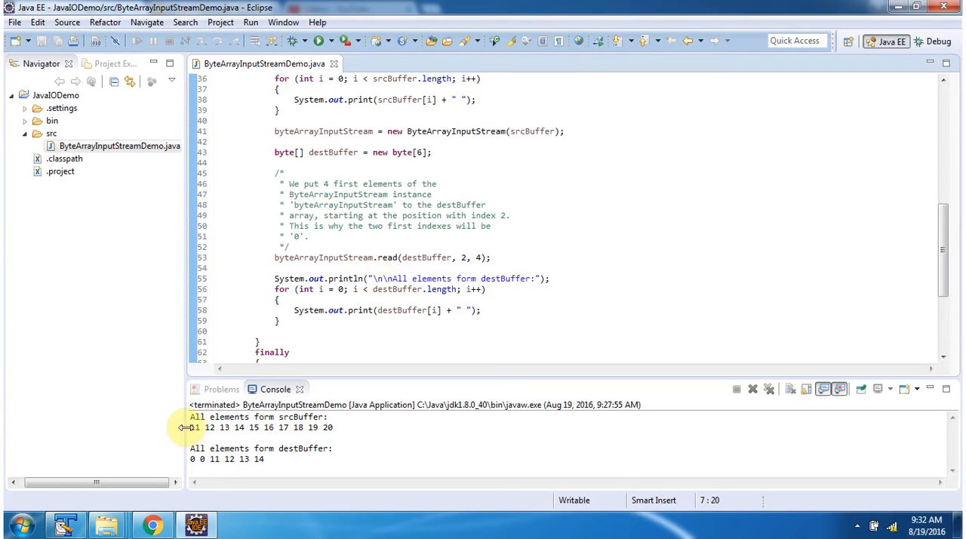
- Select the values 11 12 13 14 on the destBuffer line in the Console
{"action": "left_click_drag", "start_coordinate": [190, 427], "coordinate": [261, 427]}
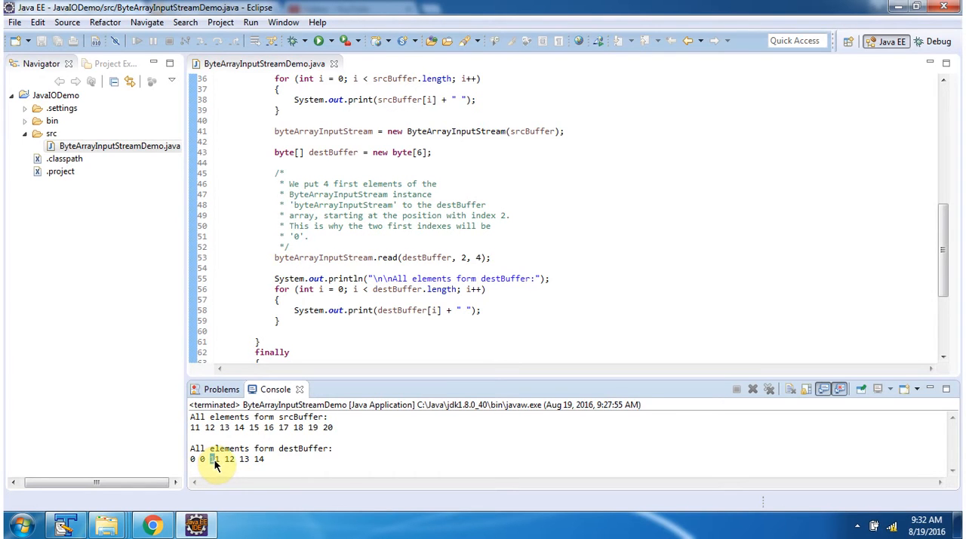
{"action": "left_click_drag", "start_coordinate": [214, 459], "coordinate": [266, 459]}
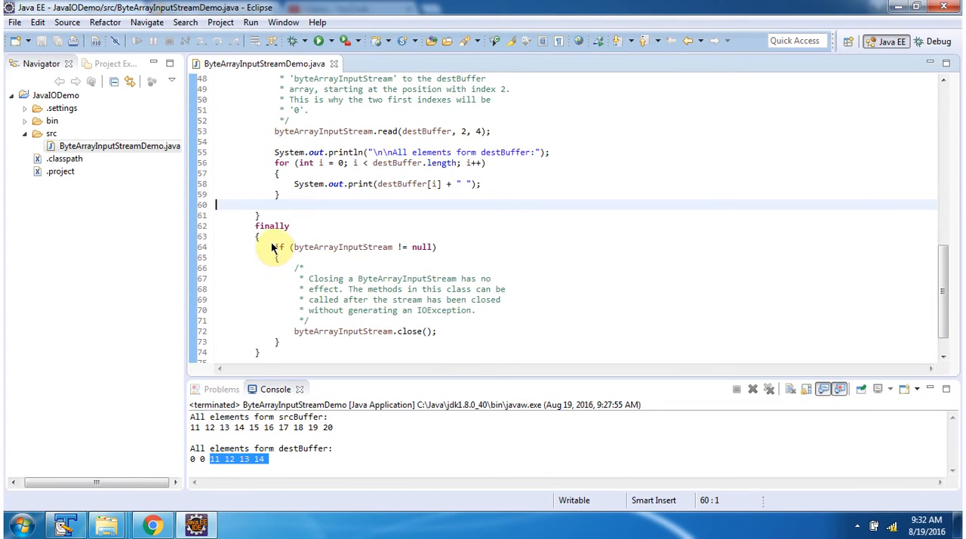
{"action": "mouse_move", "coordinate": [300, 343]}
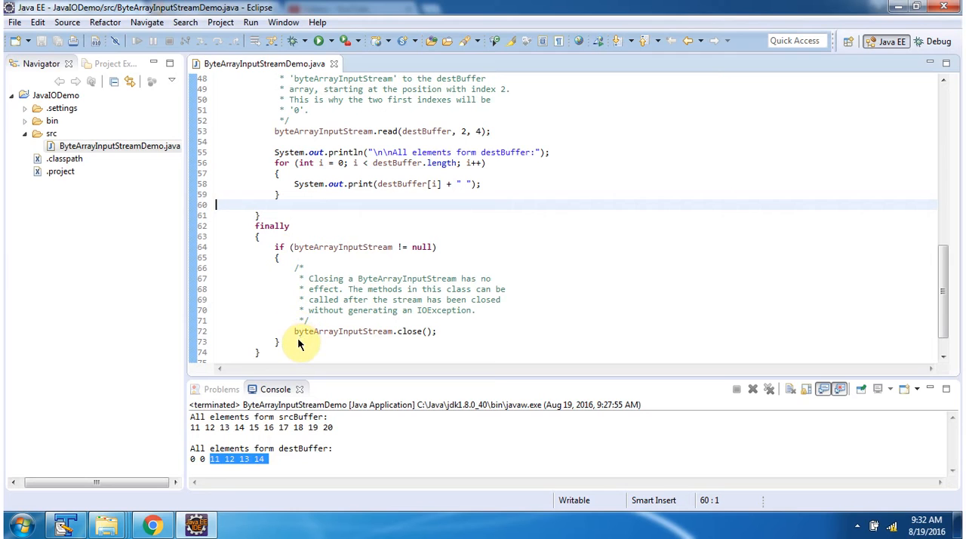
{"action": "mouse_move", "coordinate": [402, 344]}
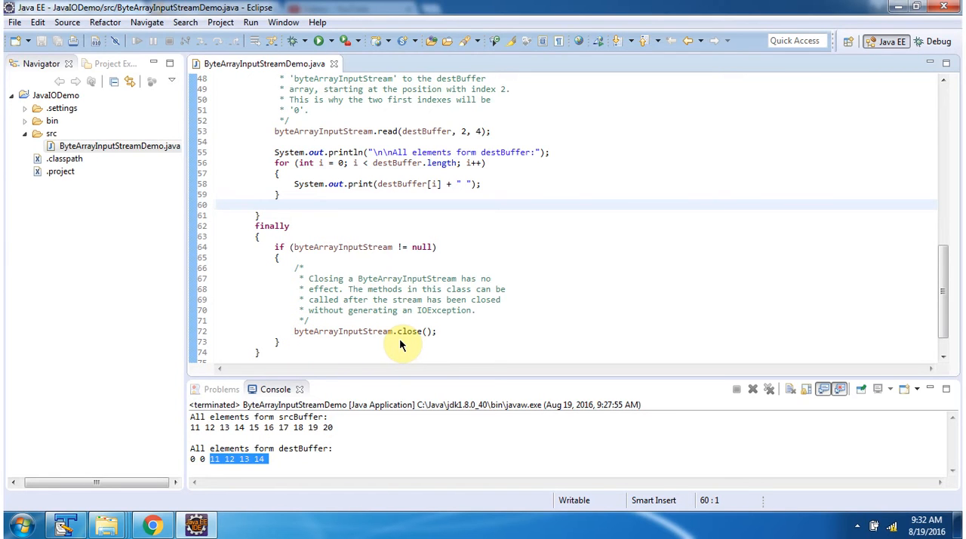